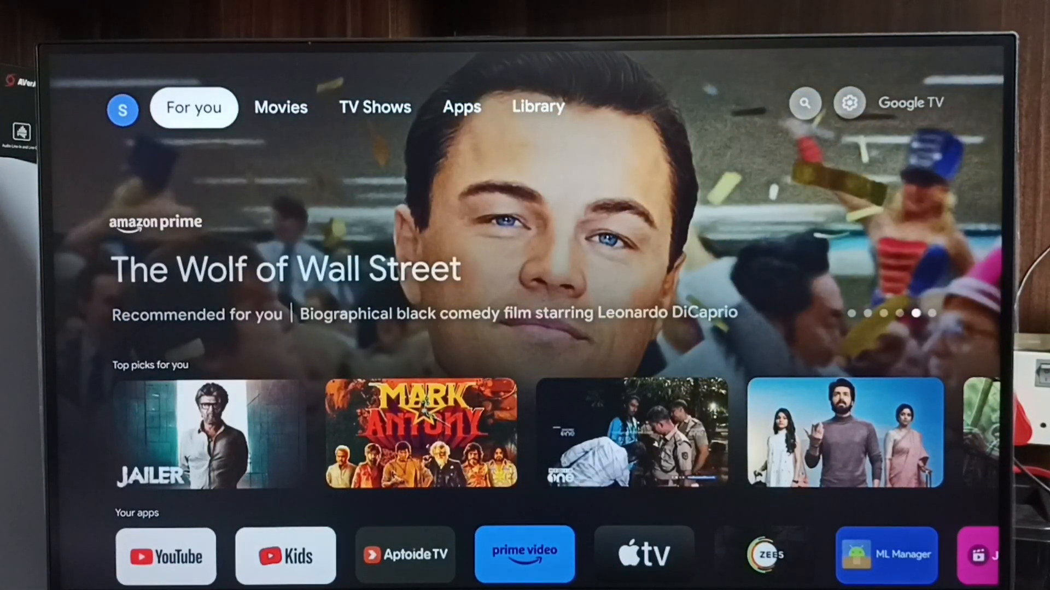
Step: Open the Chromecast's System > About settings page from the home screen gear
left_click(537, 107)
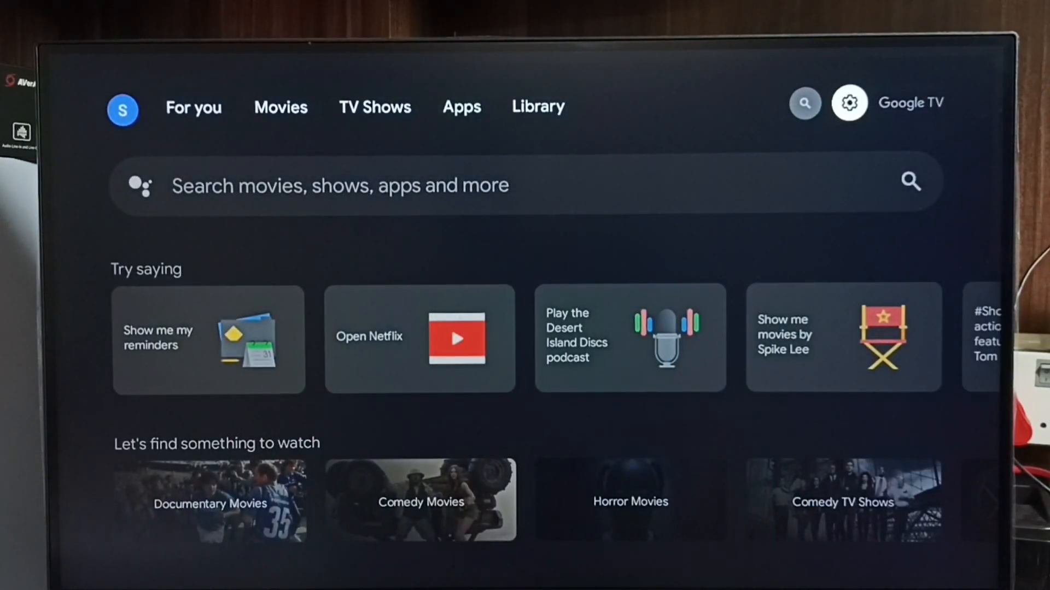
left_click(849, 102)
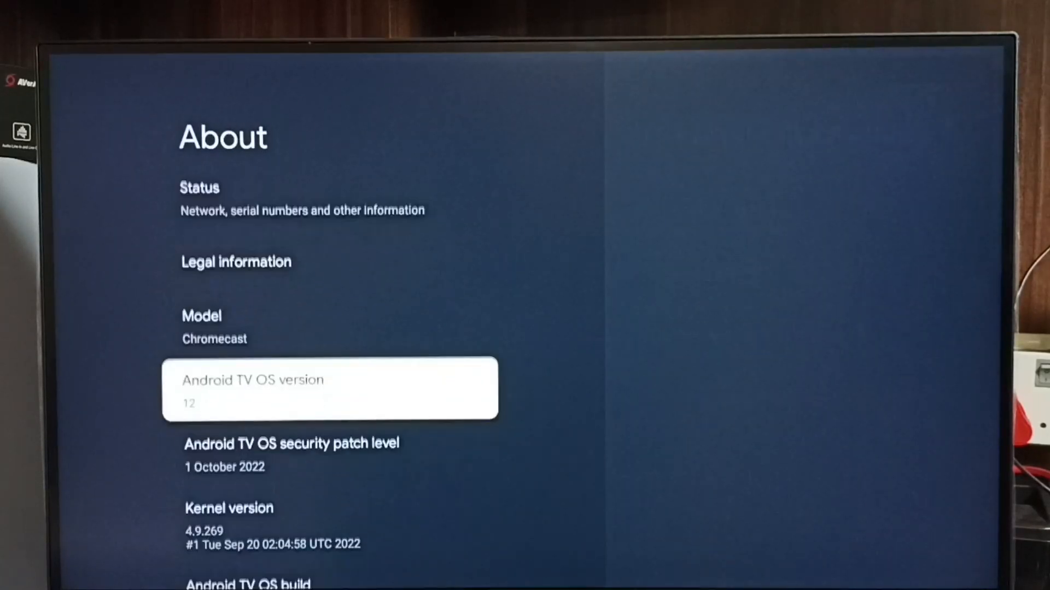
Step: Tap Android TV OS build until 'You are now a developer!' appears, then go back
scroll("down", 3)
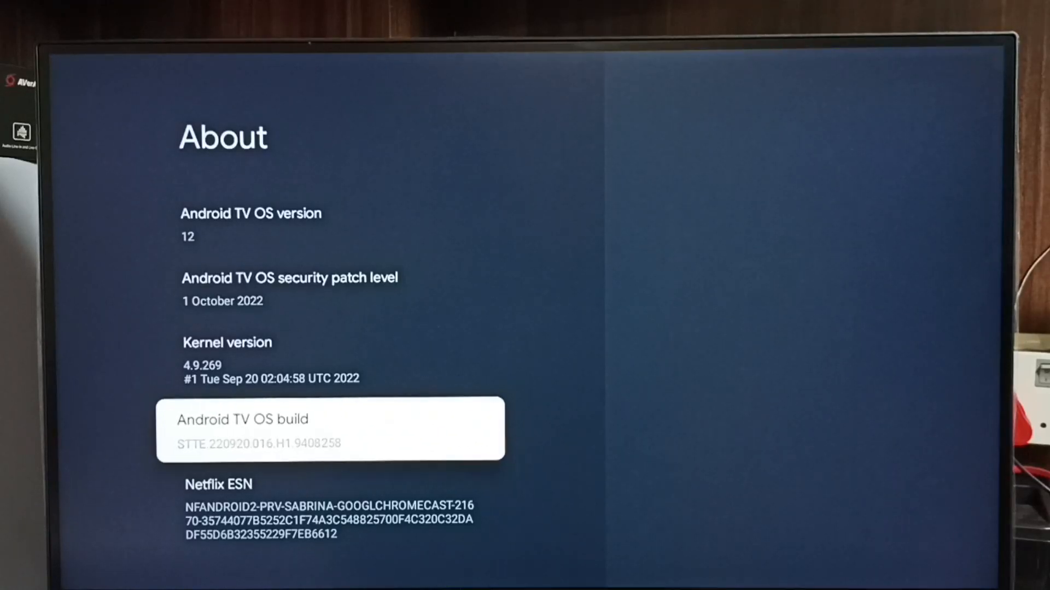
left_click(329, 429)
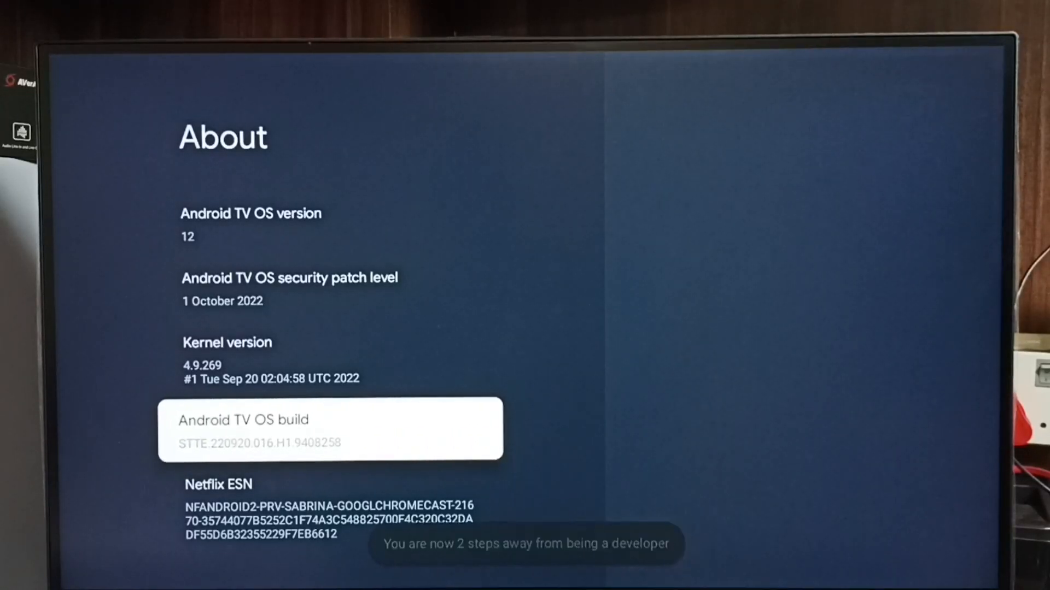
left_click(328, 429)
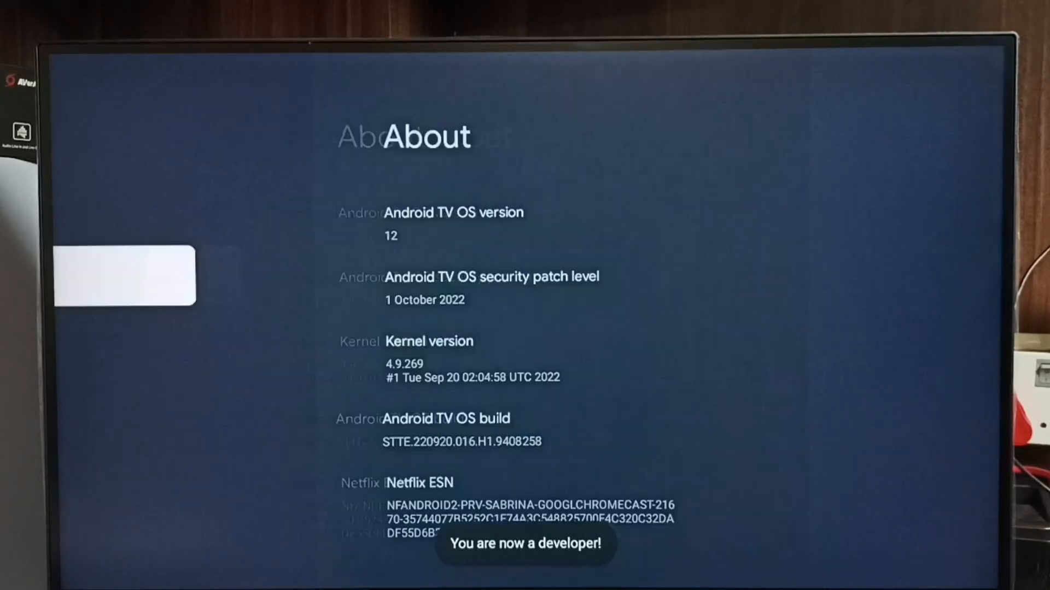
key("Back")
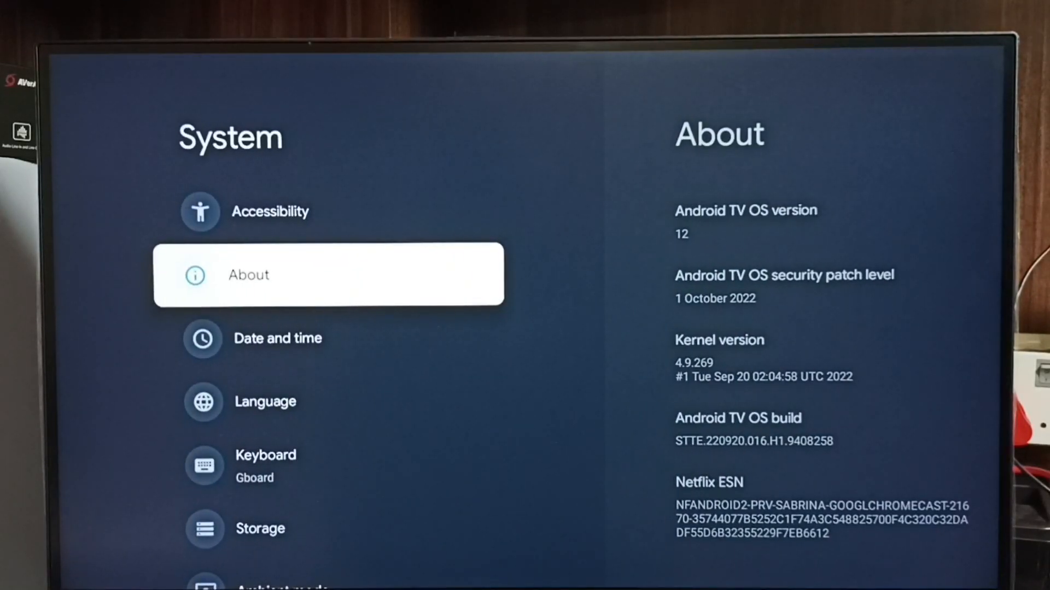
Step: Scroll down the System menu to the new Developer options entry
scroll("down", 3)
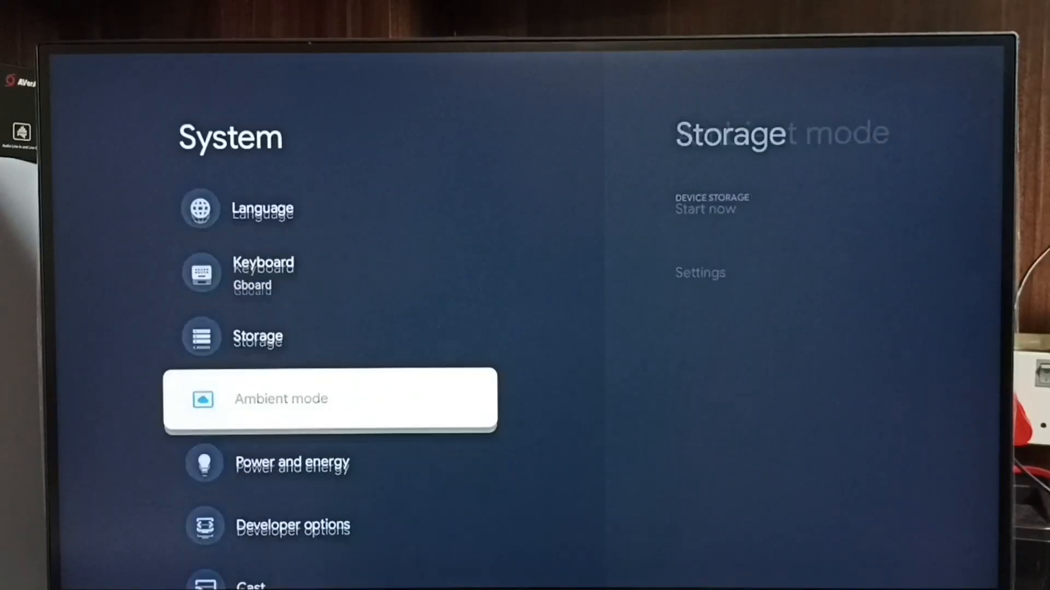
scroll("down", 3)
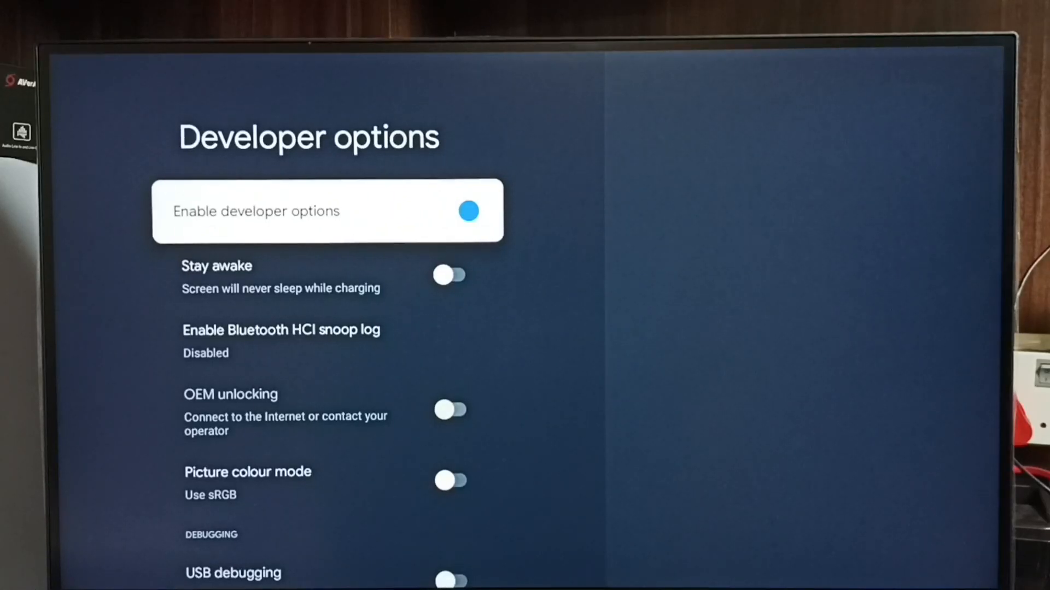
Step: Enable USB debugging, then switch off Enable developer options at the list top
scroll("down", 3)
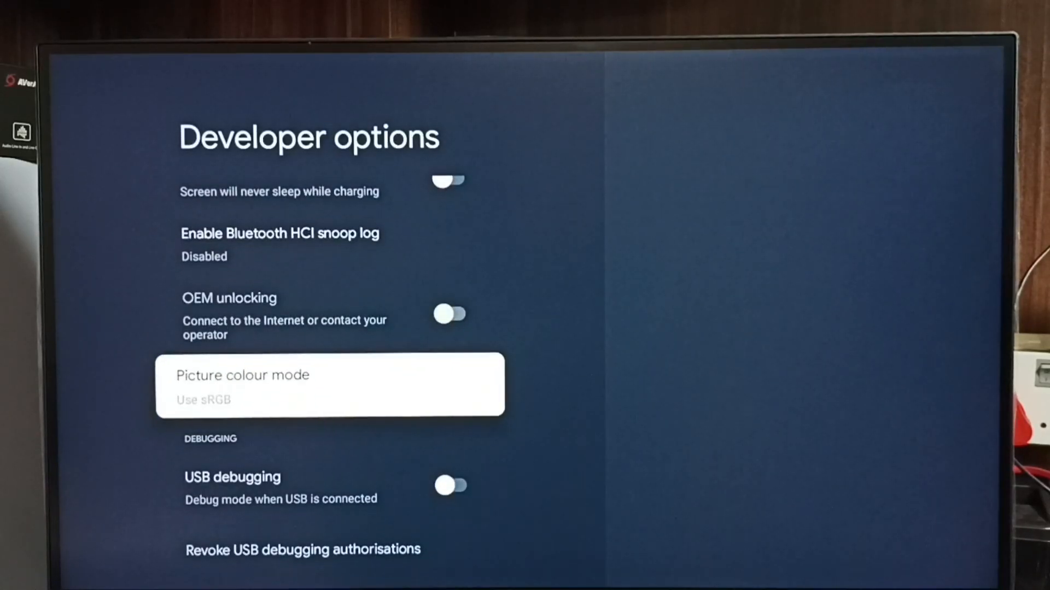
scroll("down", 3)
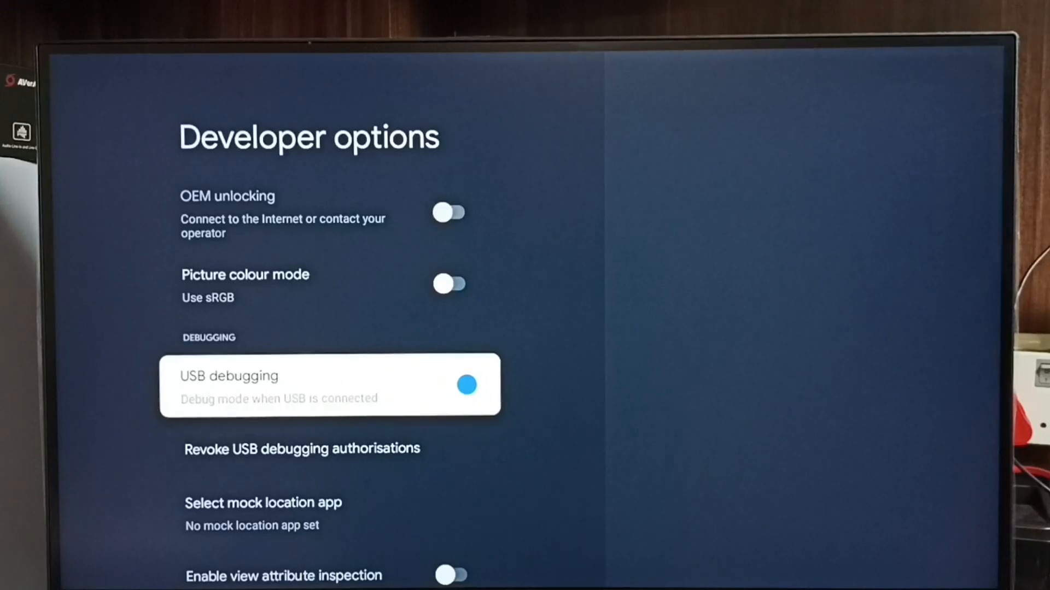
scroll("down", 3)
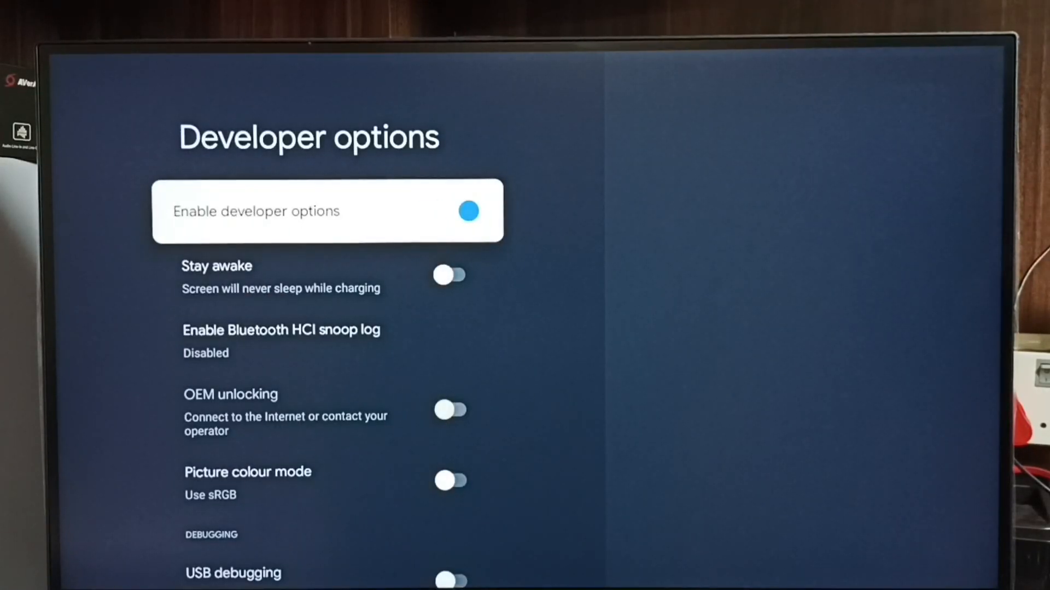
left_click(468, 211)
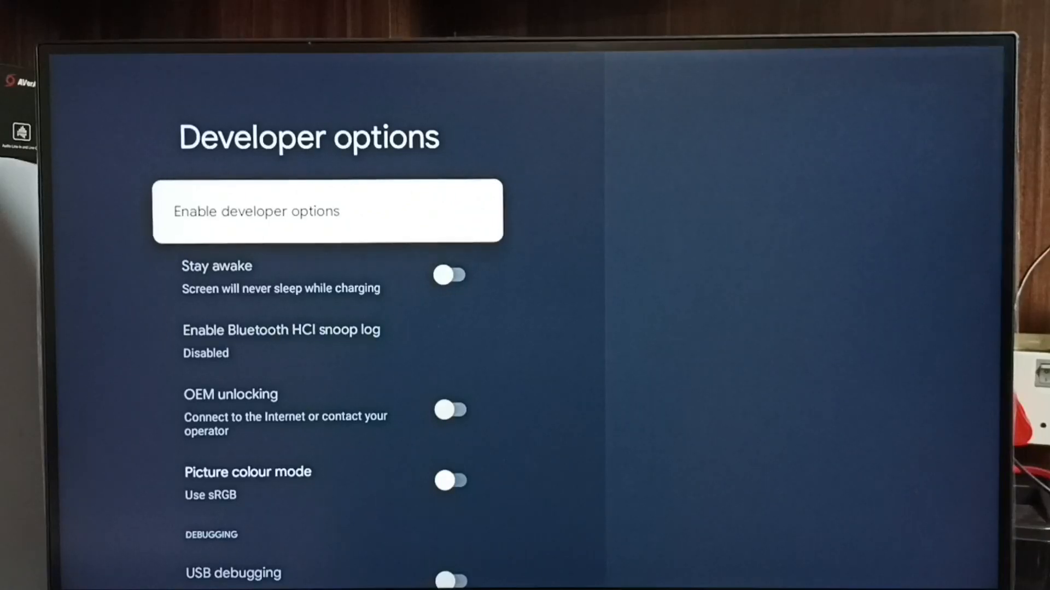